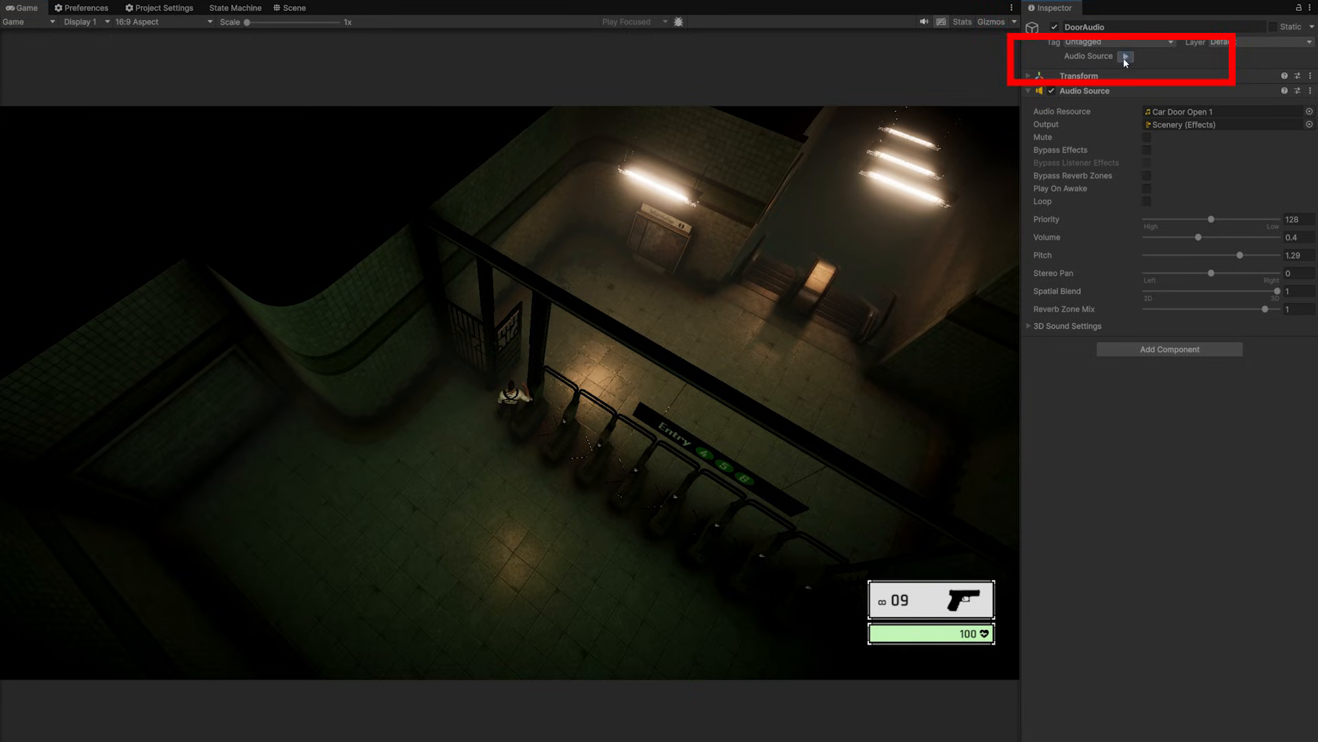
- Preview the Car Door Open 1 clip with DoorAudio's header play button
click(1124, 55)
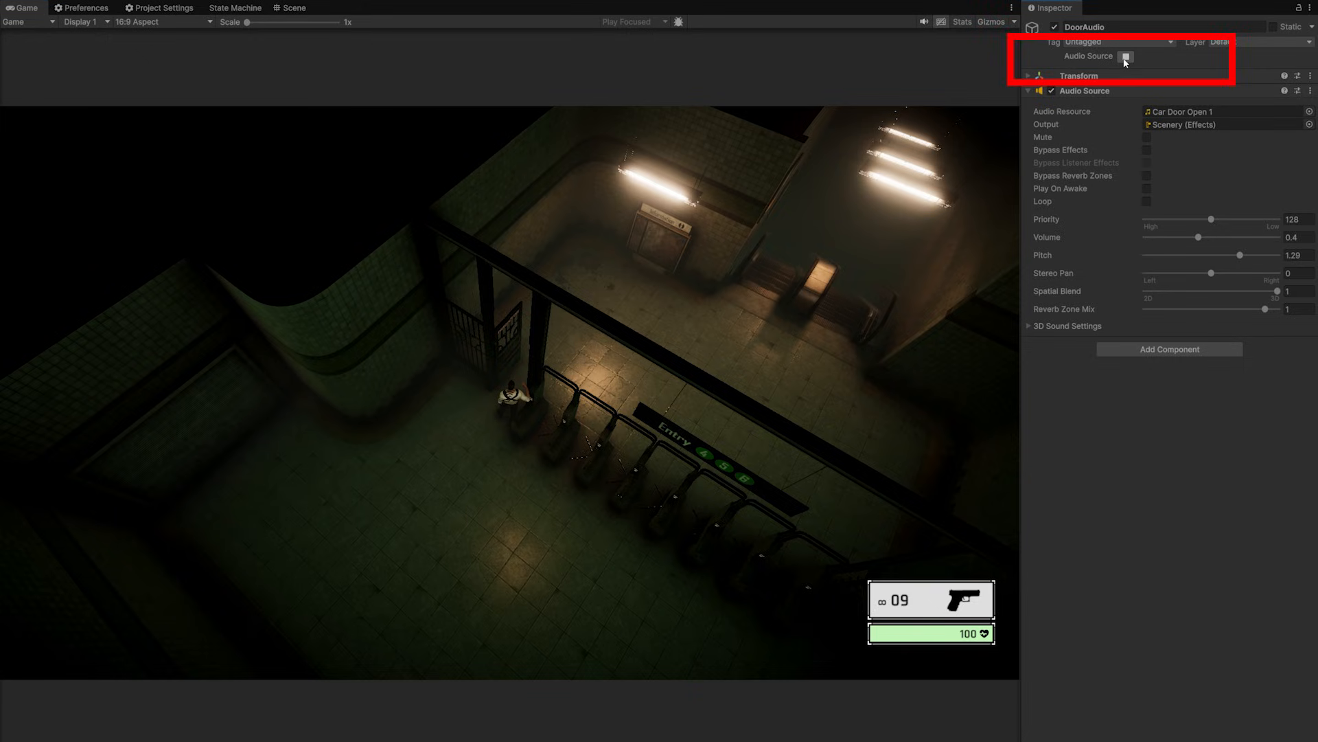
drag(1209, 241, 1185, 237)
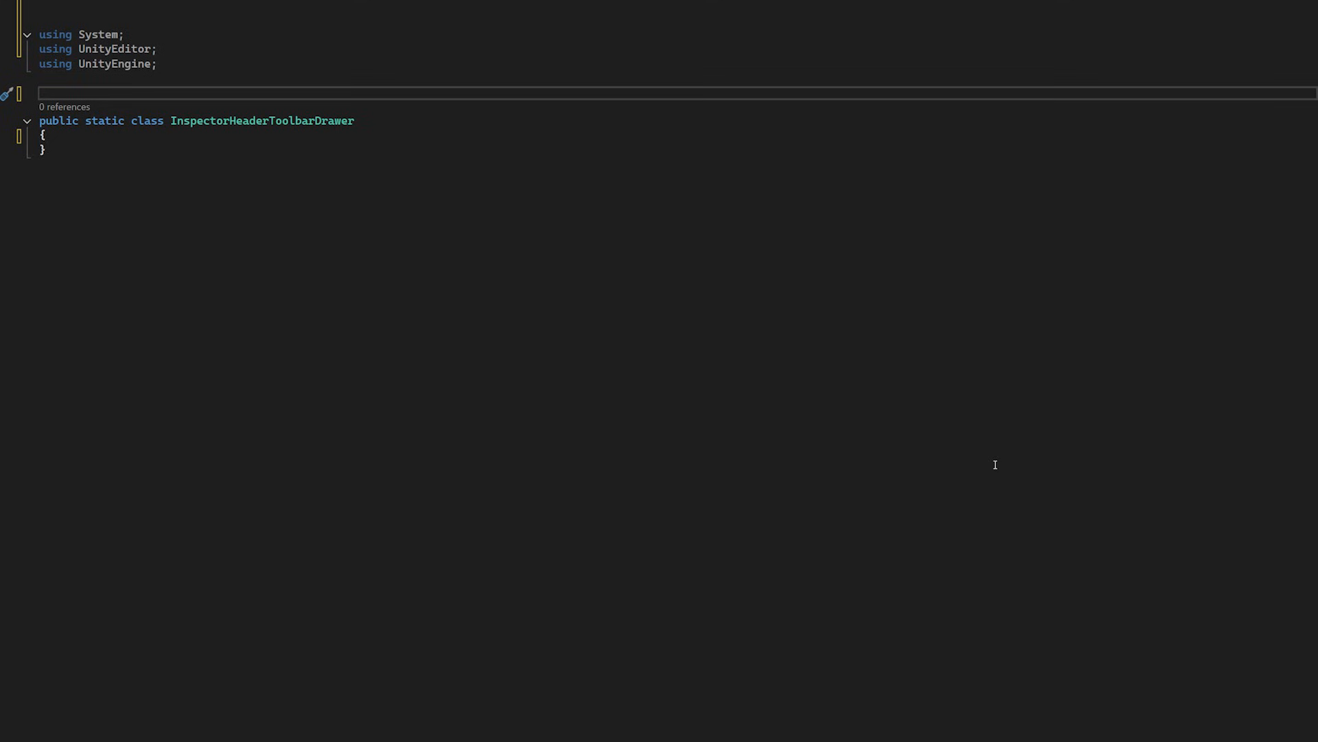
- Subscribe OnFinishedHeaderGUI to Editor.finishedDefaultHeaderGUI inside the drawer's static constructor
click(290, 143)
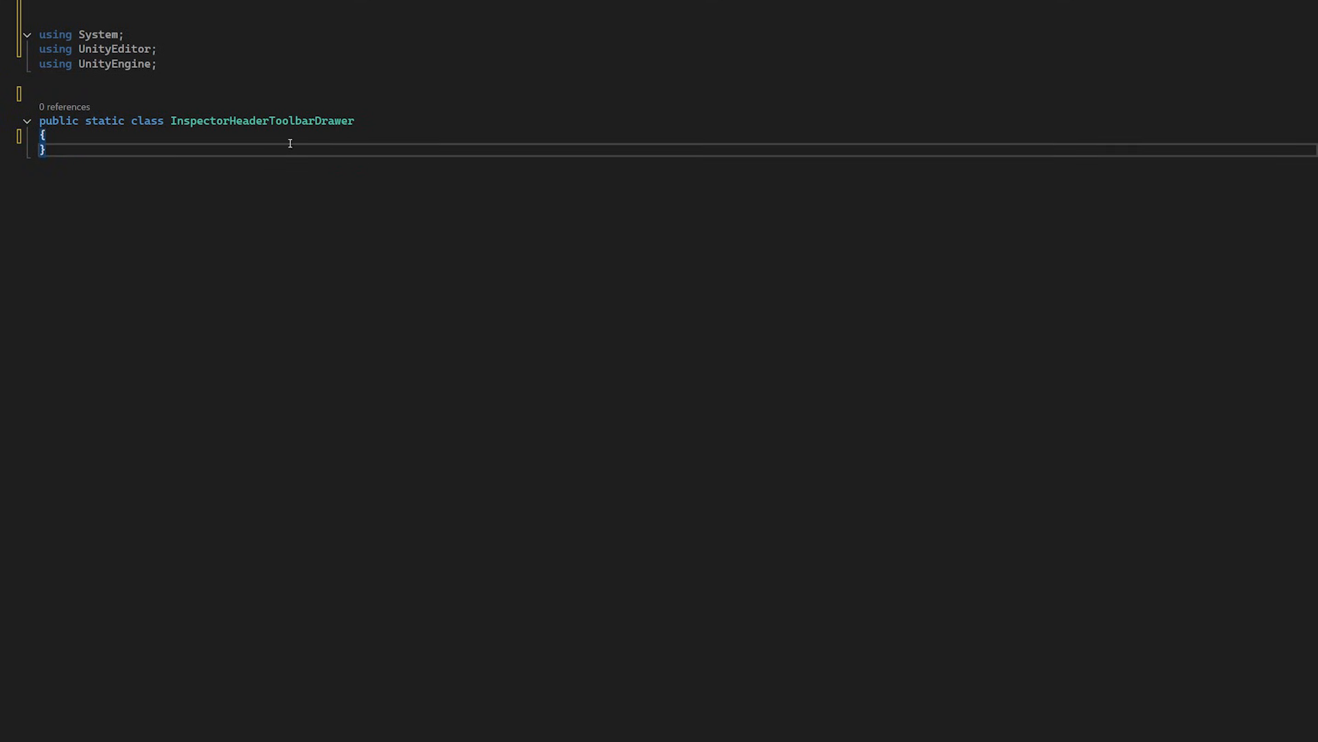
double_click(262, 121)
text([InitializeOnLoad)
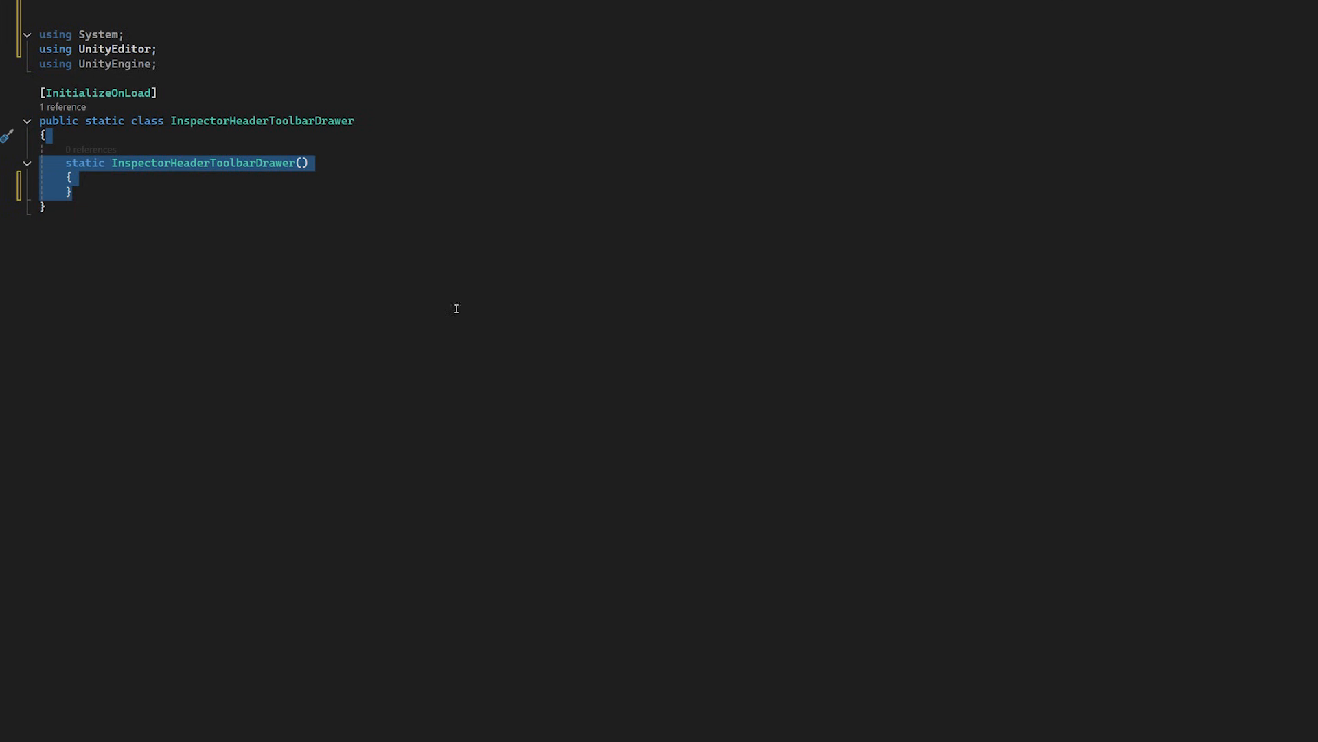
text(Editor.finishedDefaultHeaderGUI += OnFinishedHeaderGUI;)
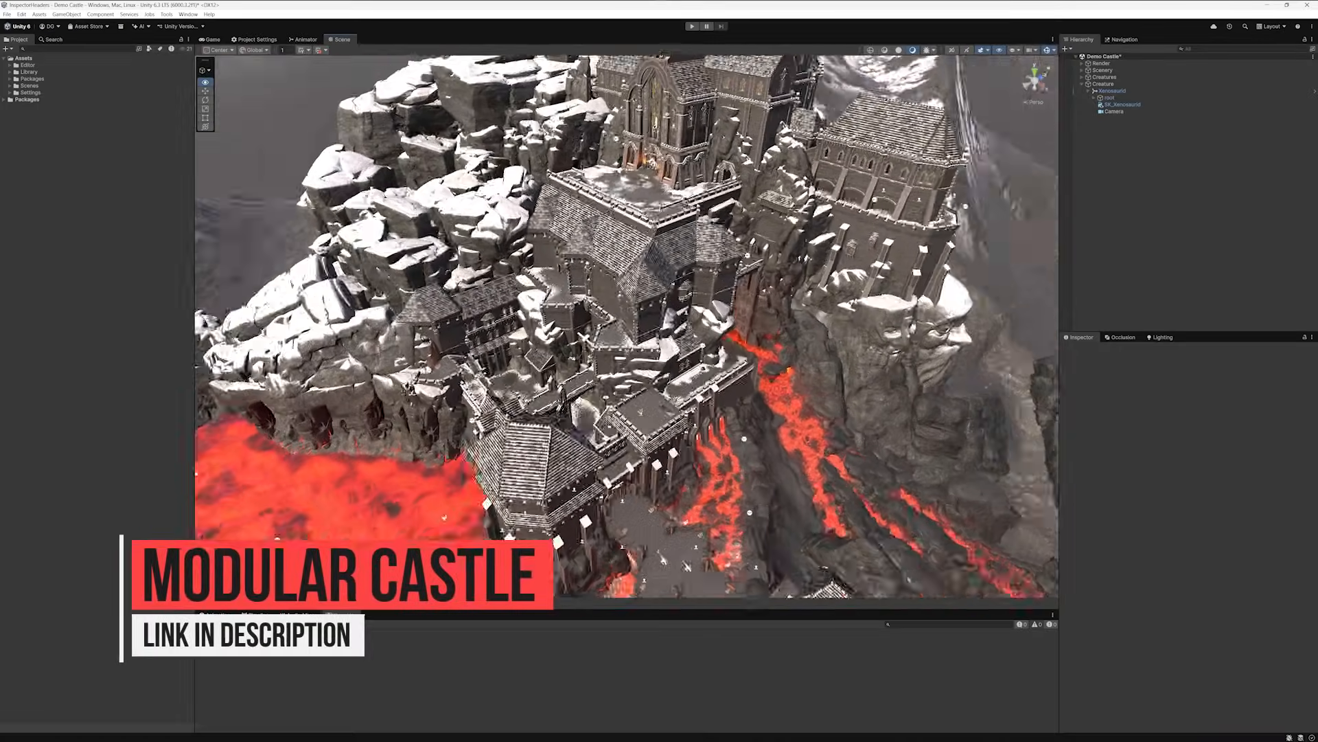
- Click into the Demo Castle scene in the Unity editor
click(1112, 90)
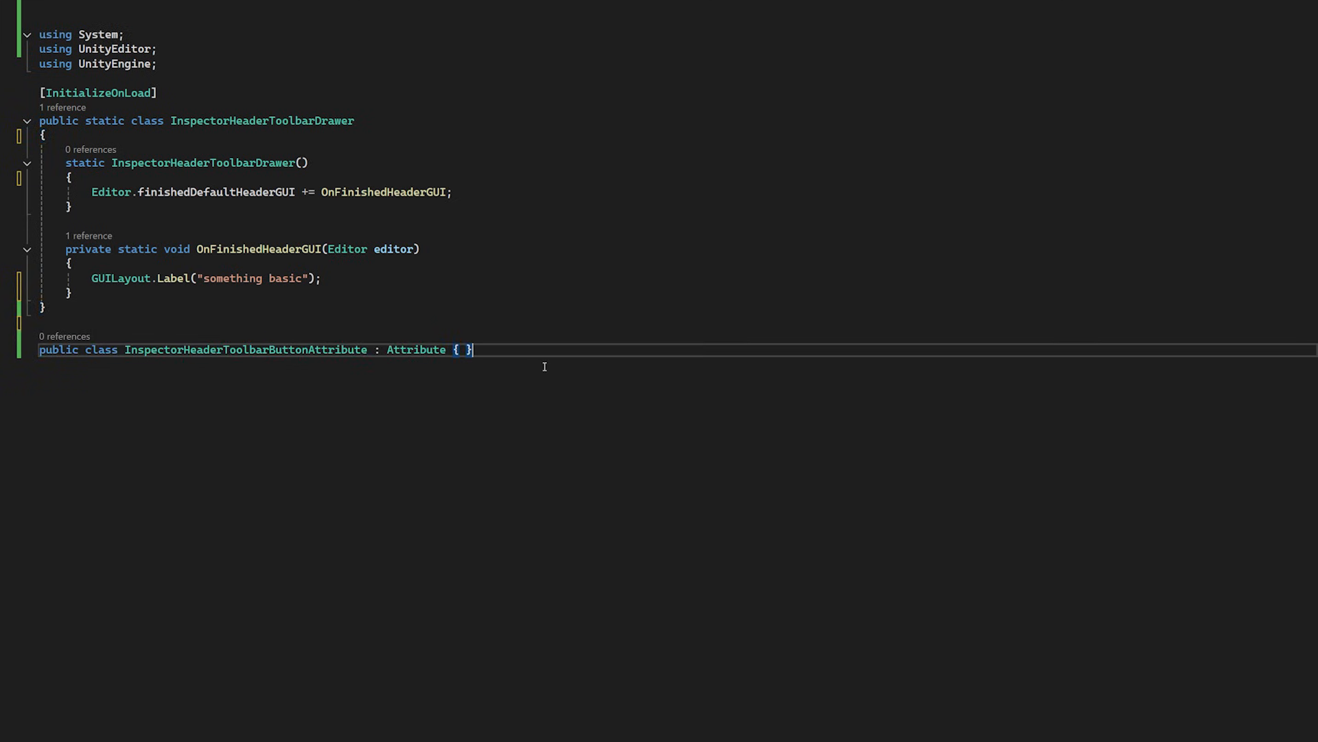
- Restrict the attribute to methods and gather marked methods with TypeCache.GetMethodsWithAttribute
text([AttributeUsage(AttributeTargets.Method)])
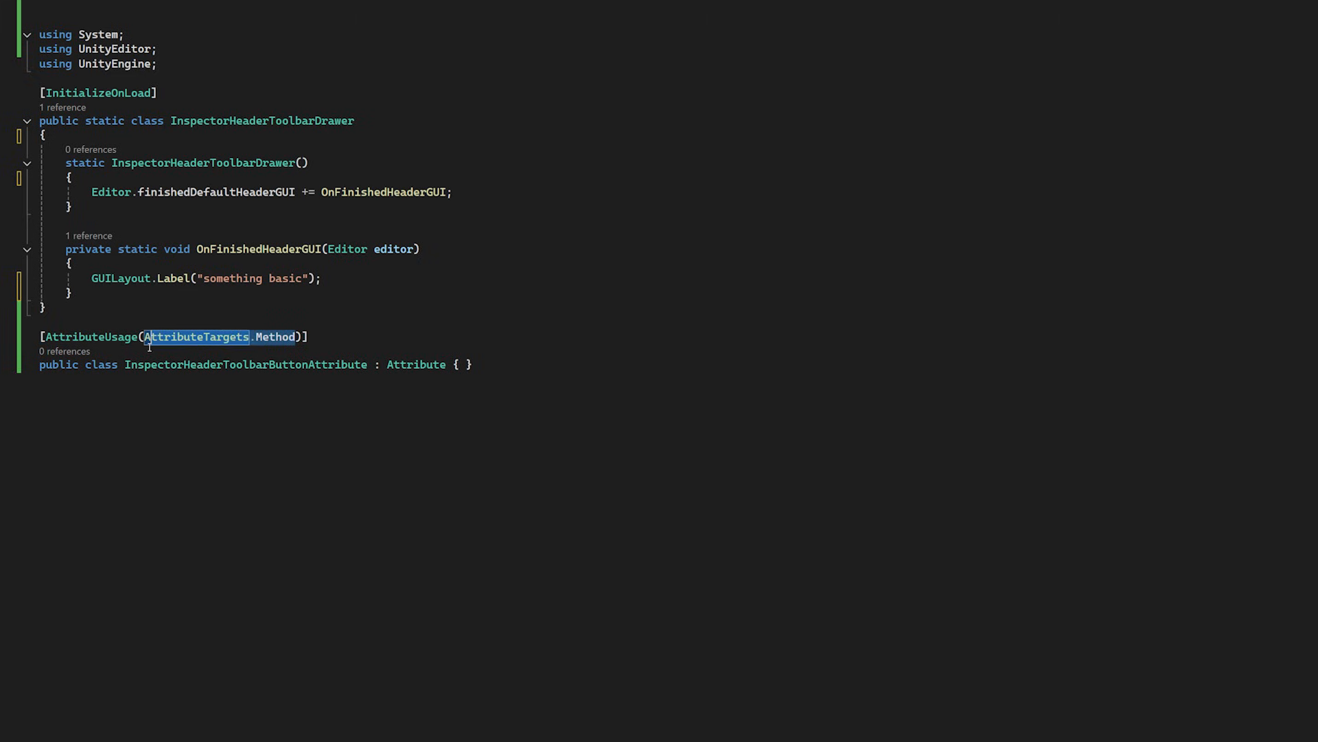
text(var methods = TypeCache.GetMethodsWithAttribute<InspectorHeaderToolbarButtonAttribute>();)
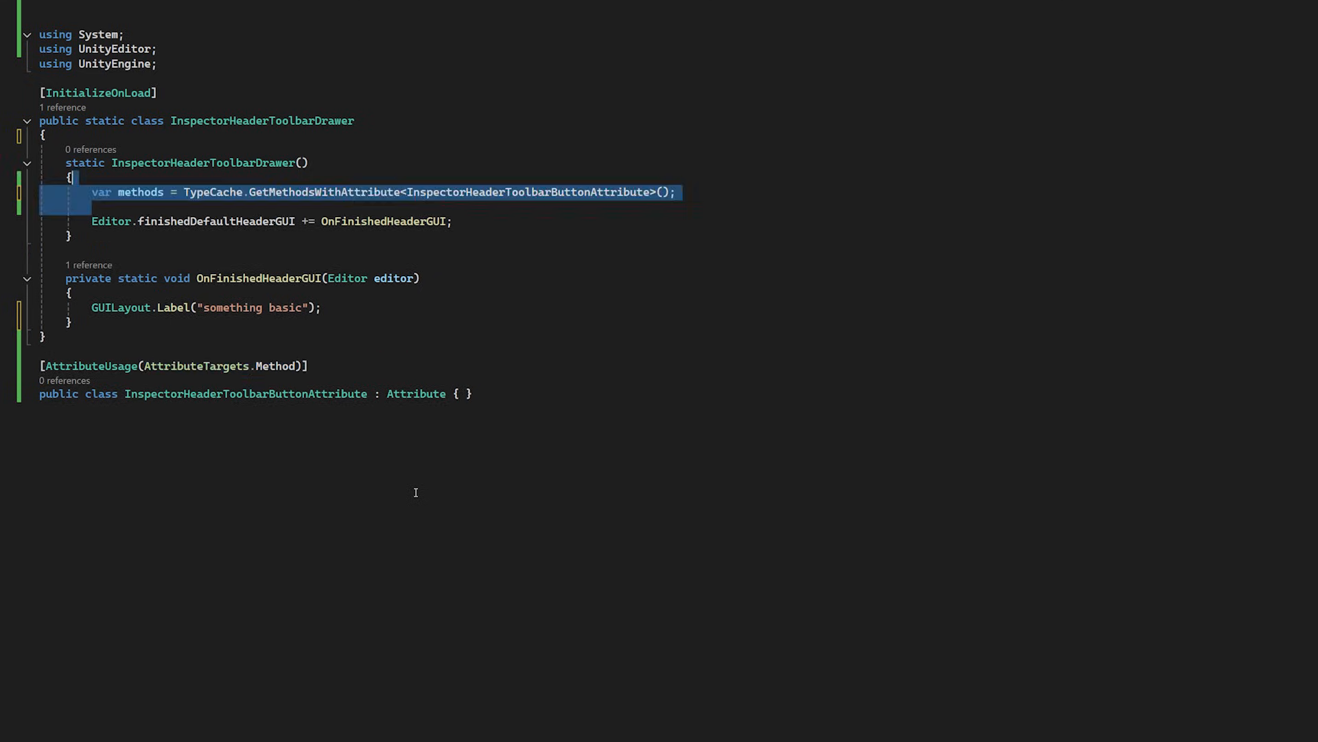
double_click(212, 191)
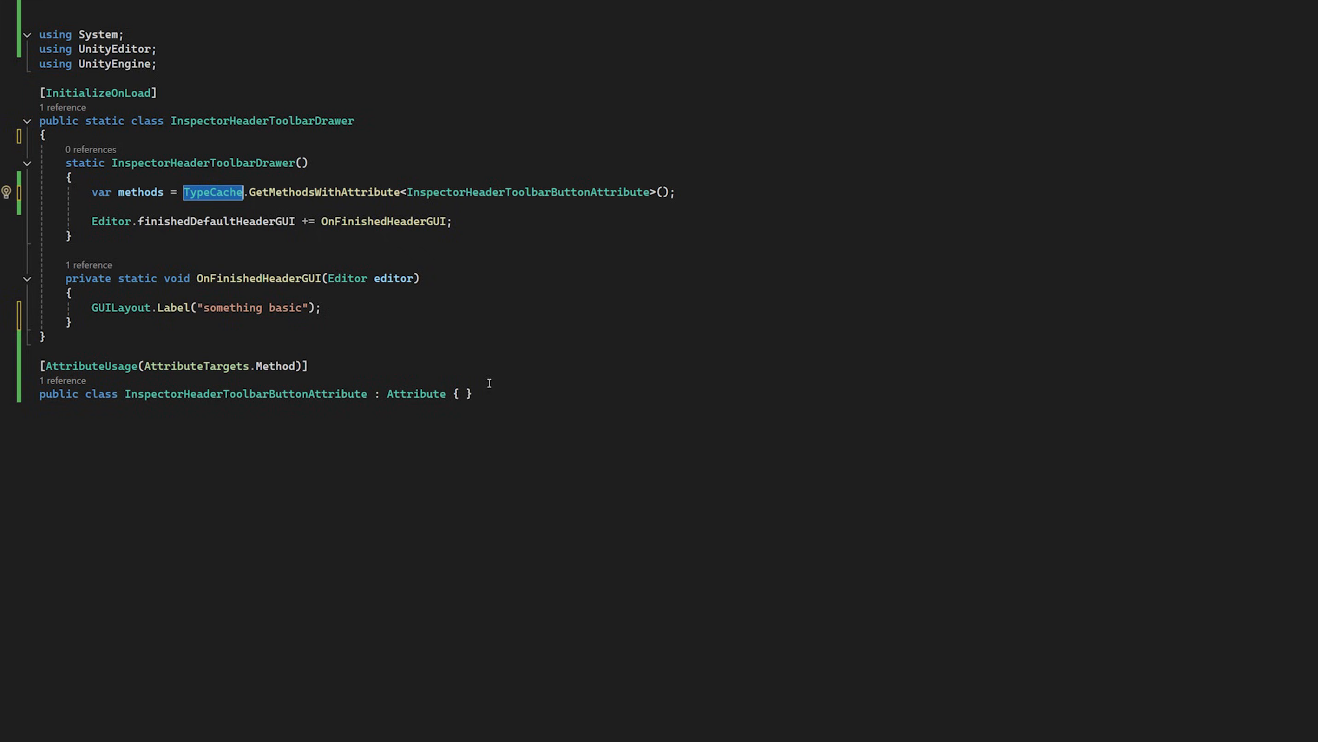
- Add a static Action<Editor> _onDrawToolbar, fill it from static methods, and invoke it
text(static Action<Editor> _onDrawToolbar;)
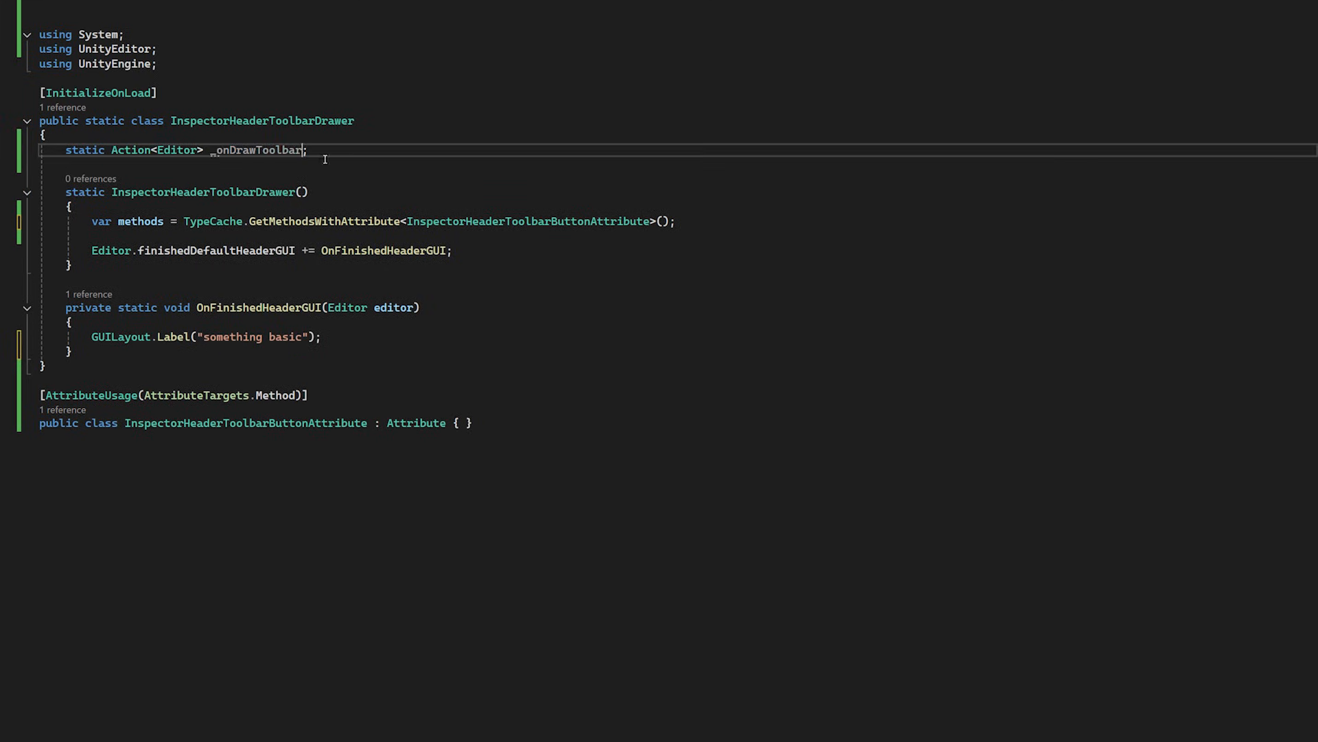
double_click(256, 149)
text(_onDrawToolbar += action;)
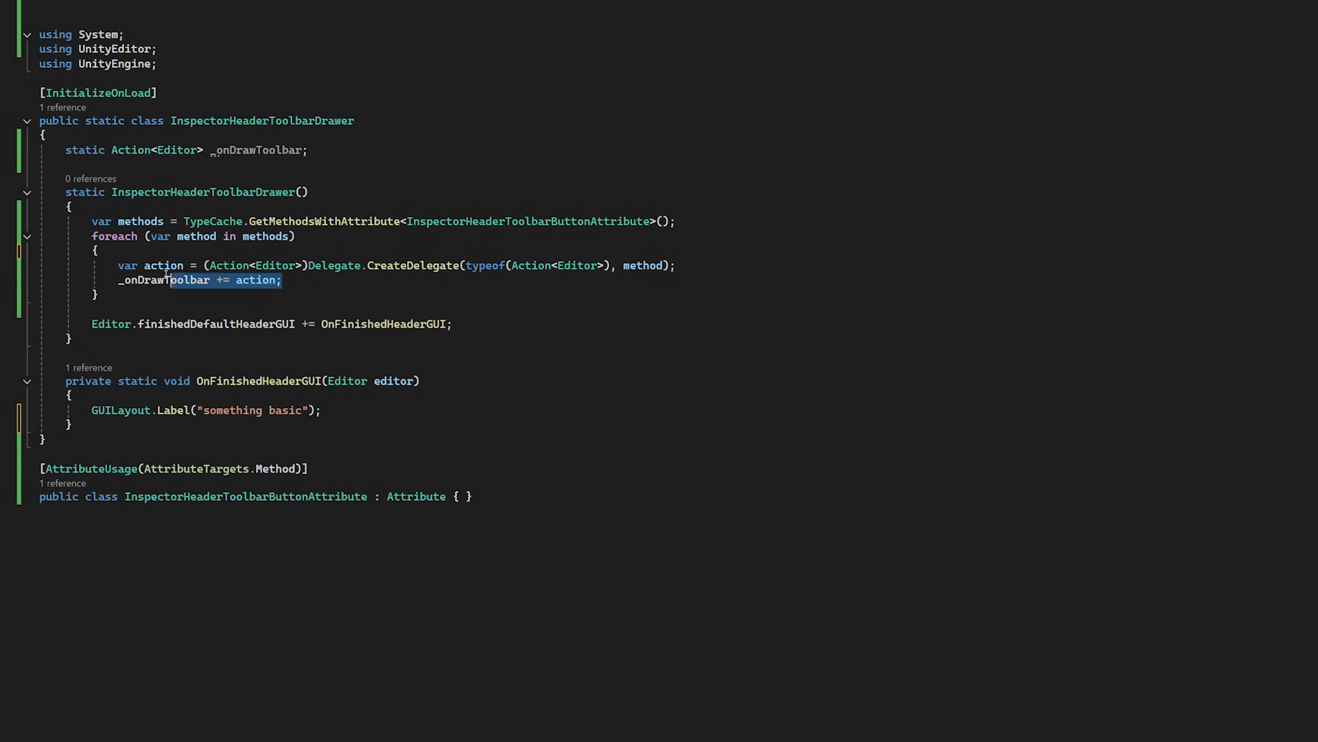
double_click(412, 266)
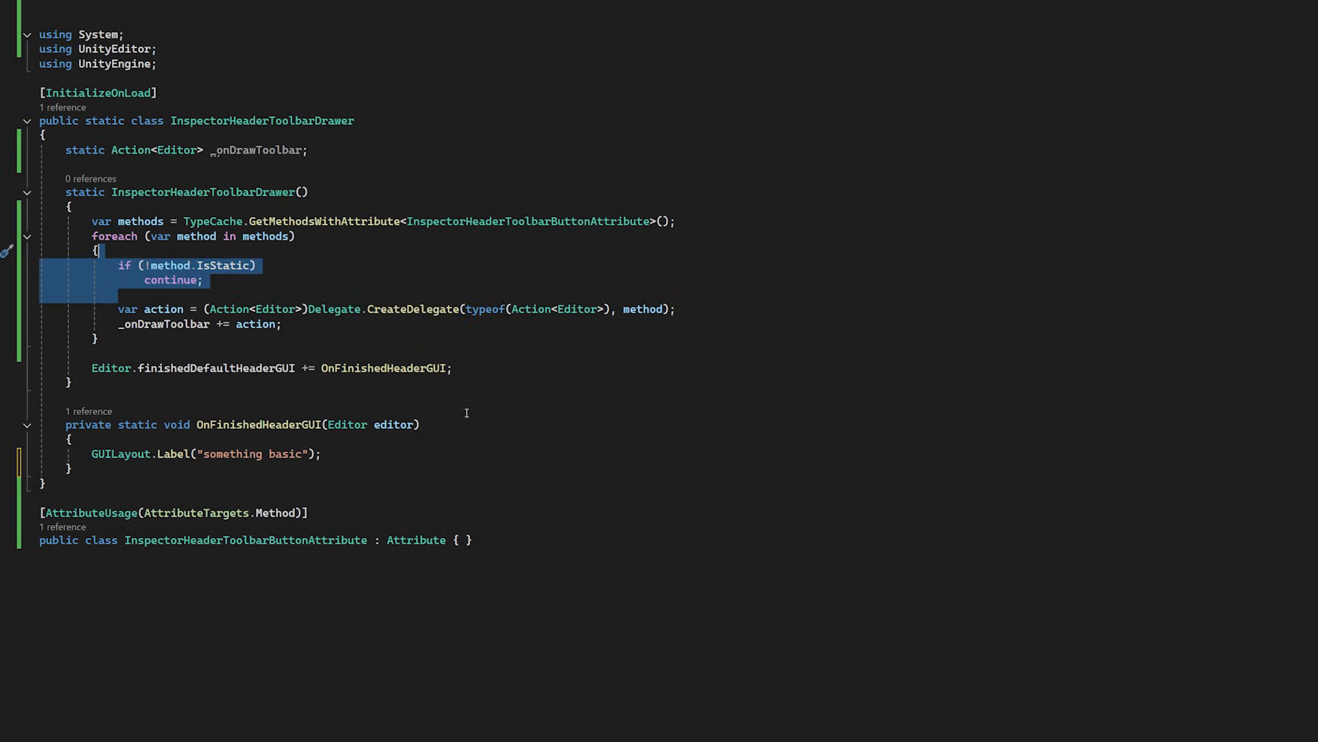
mouse_move(443, 457)
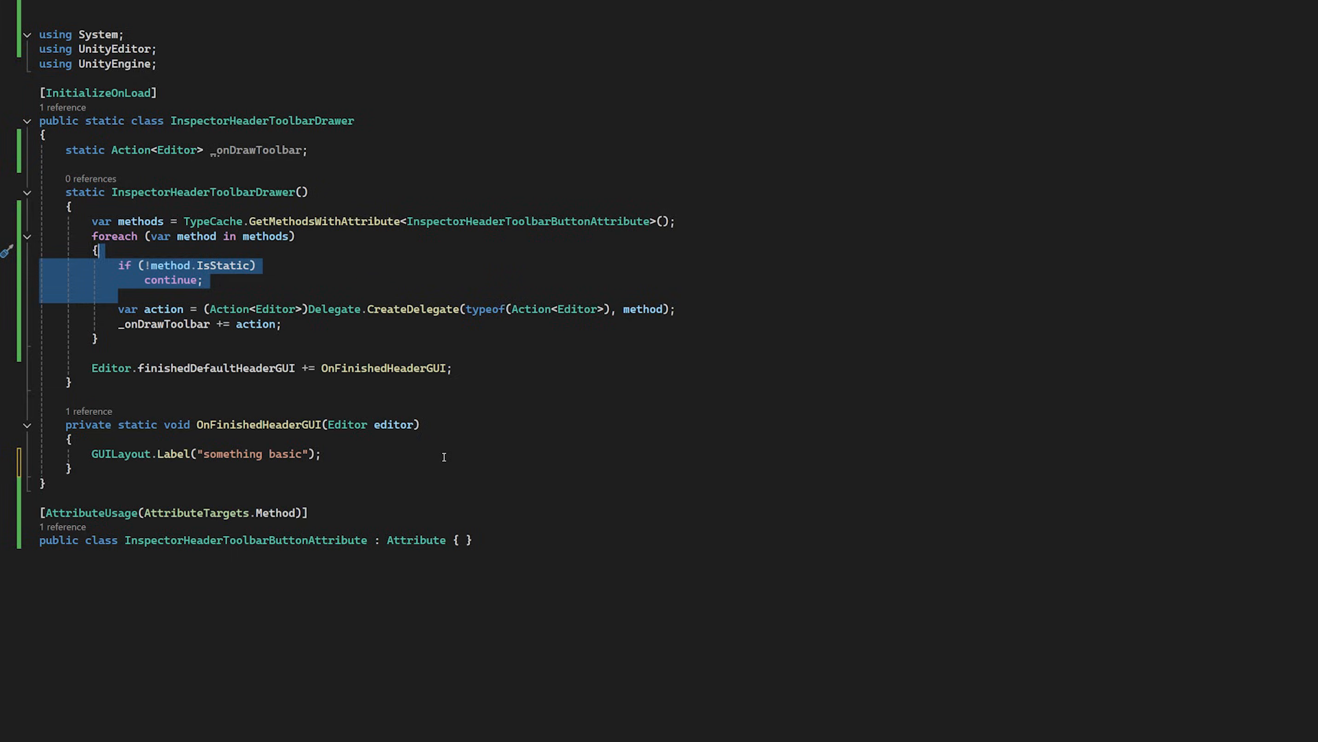
text(_onDrawToolbar(editor);)
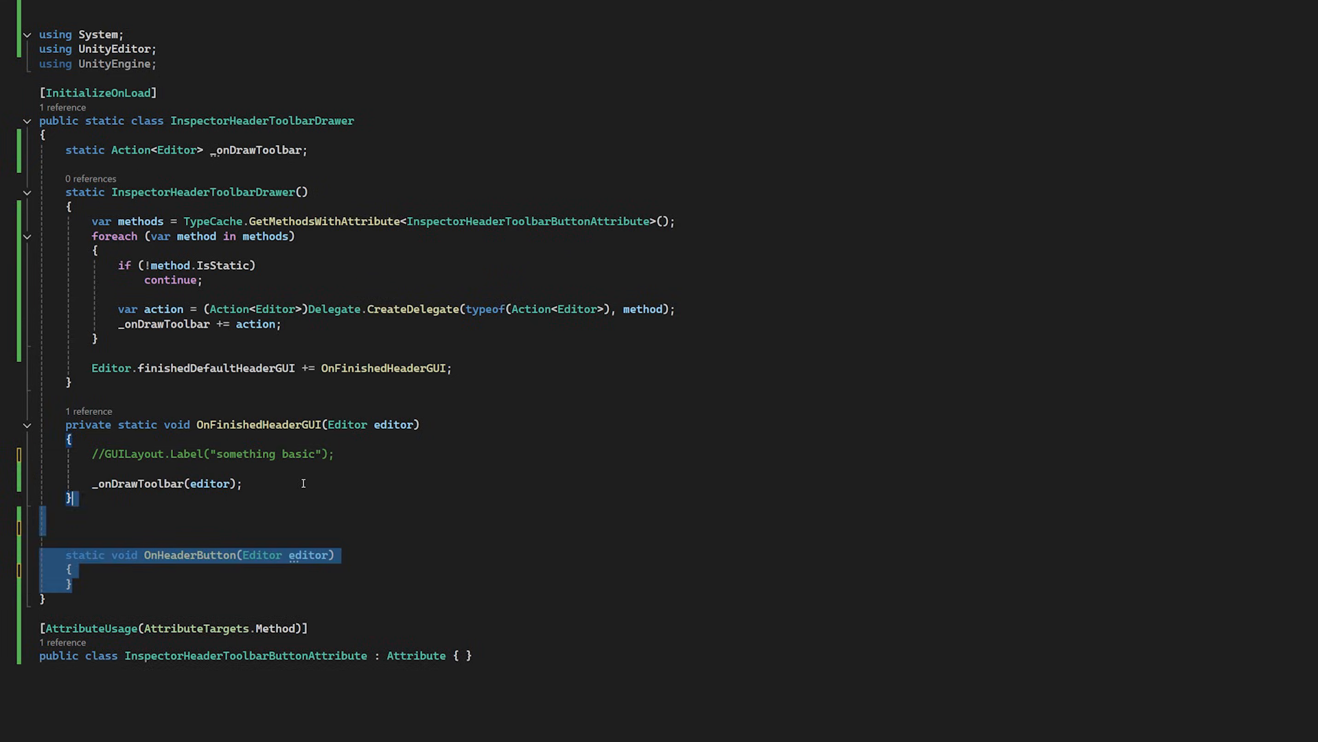
- Write a marked OnHeaderButton drawing a d_SceneViewAudio toolbar button
text([InspectorHeaderToolbarButton])
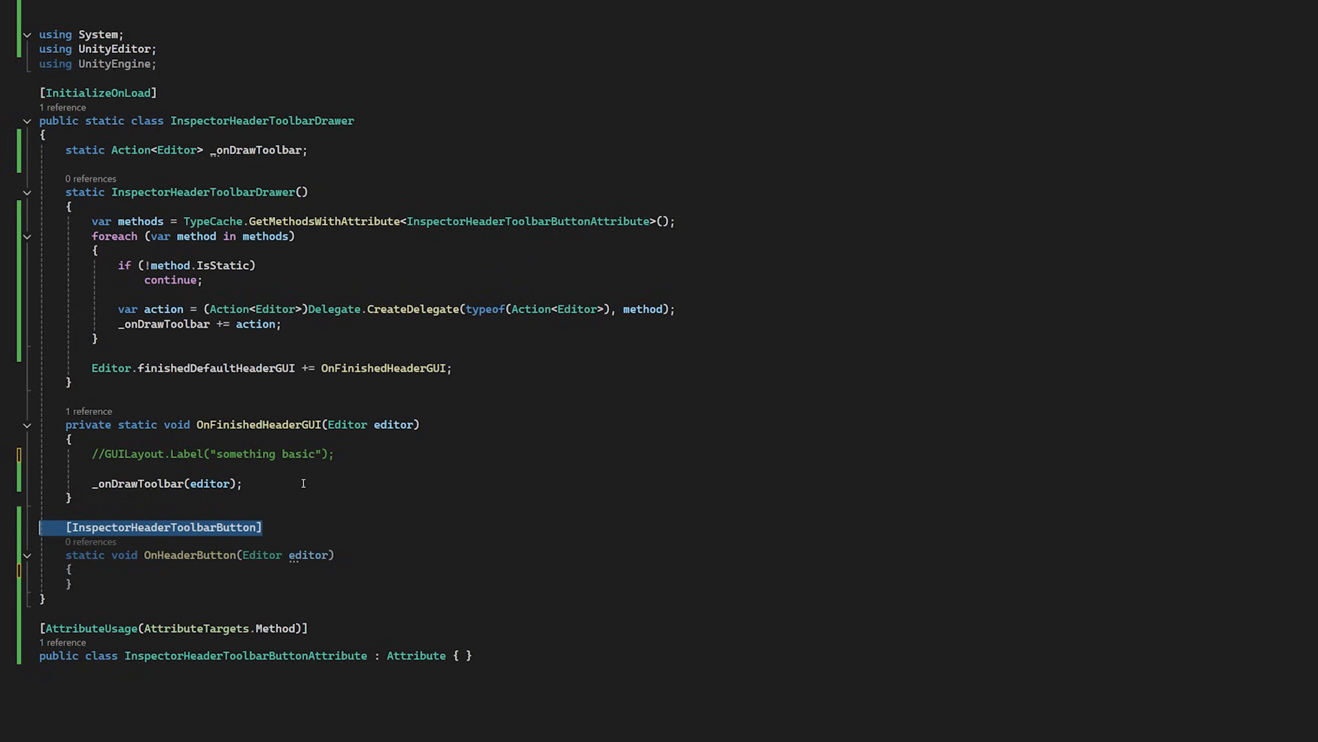
text(if (GUILayout.Button(EditorGUIUtility.IconContent("d_SceneViewAudio"), EditorStyles.toolbarButton)))
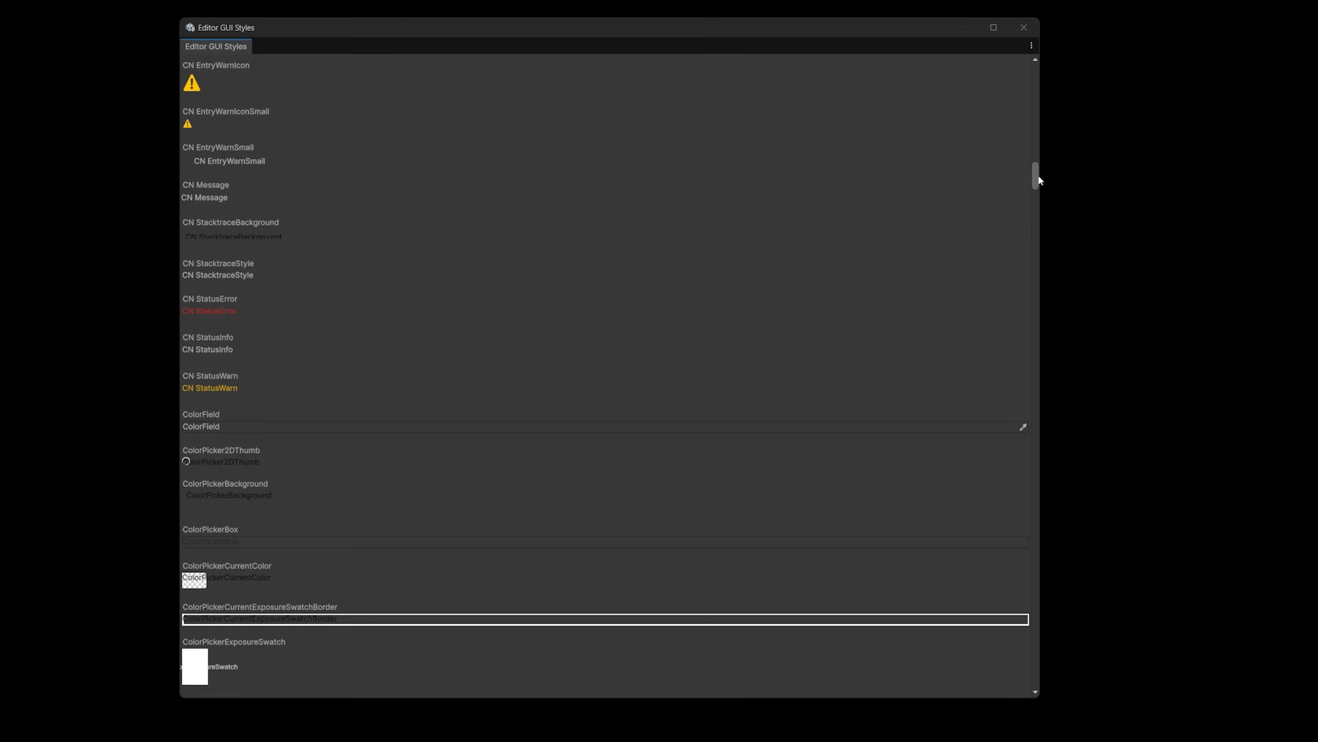
scroll(down, 3)
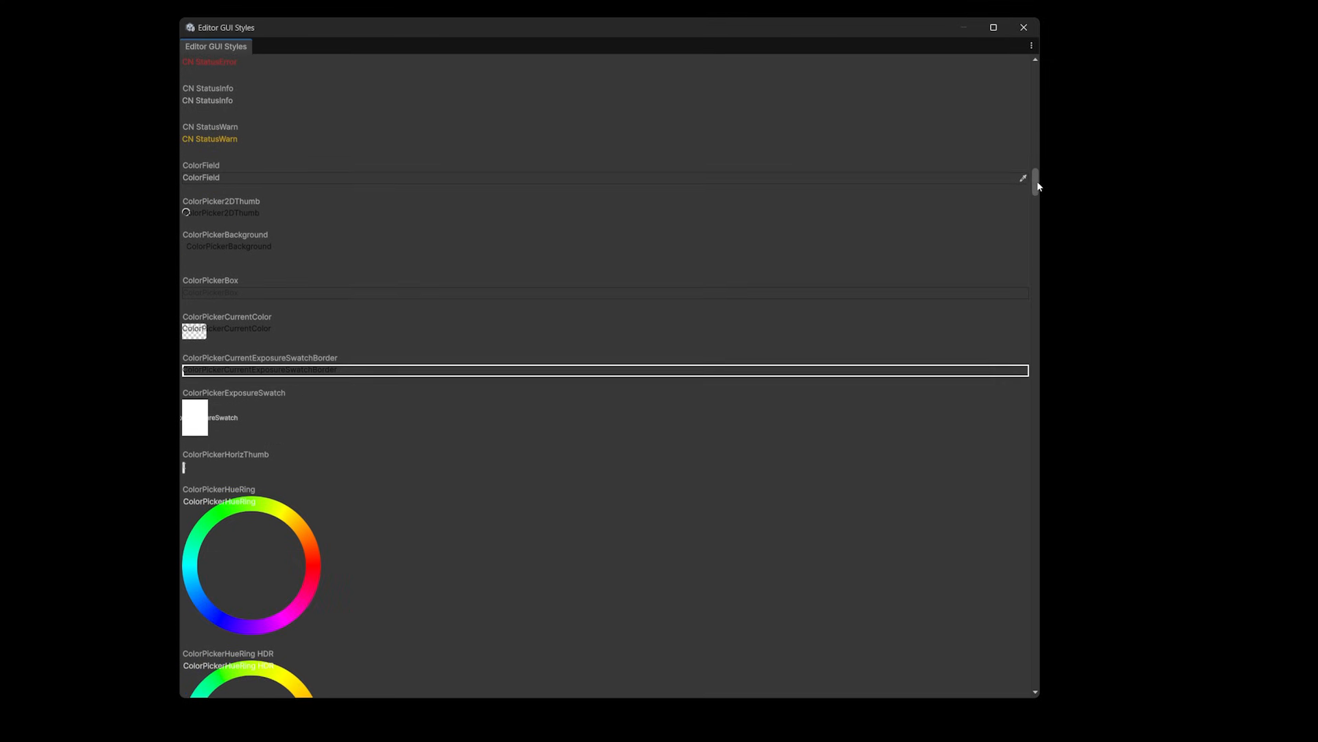
scroll(down, 3)
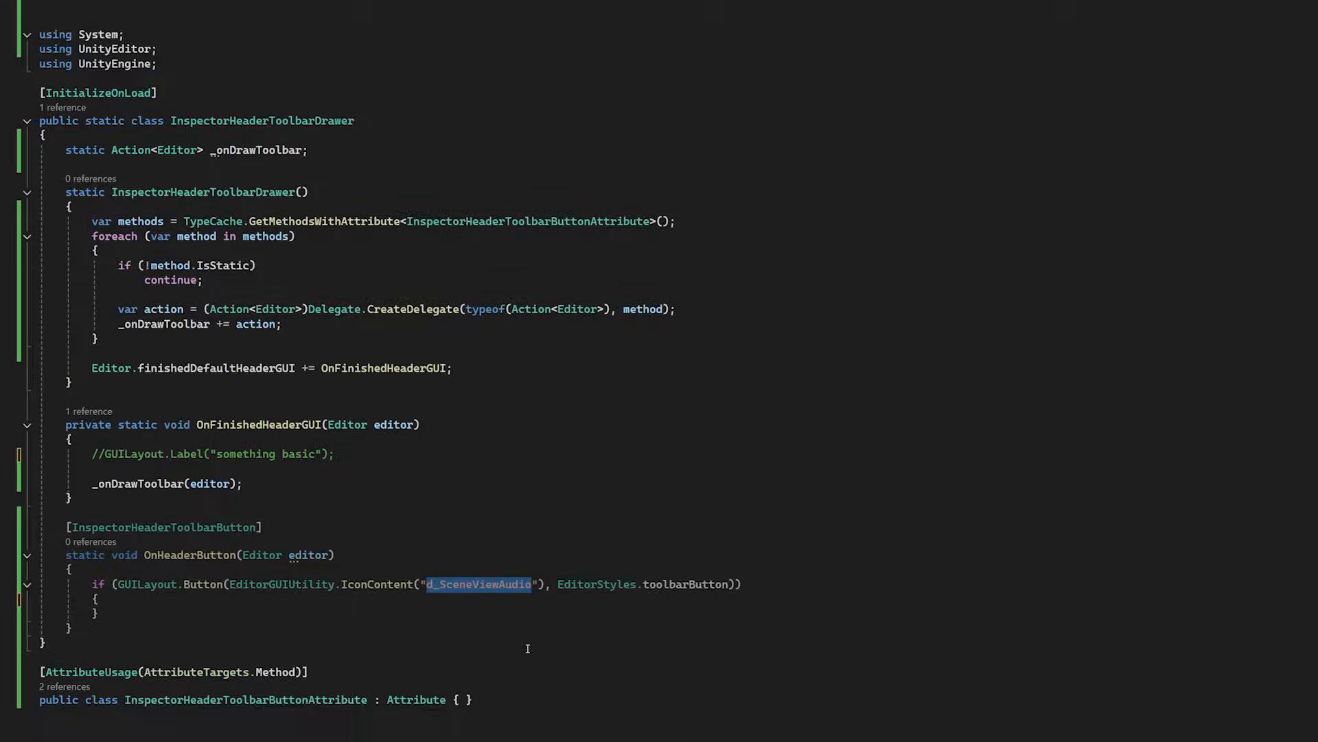
- Log "something special" from the second test toolbar button
text(Debug.Log("something special");)
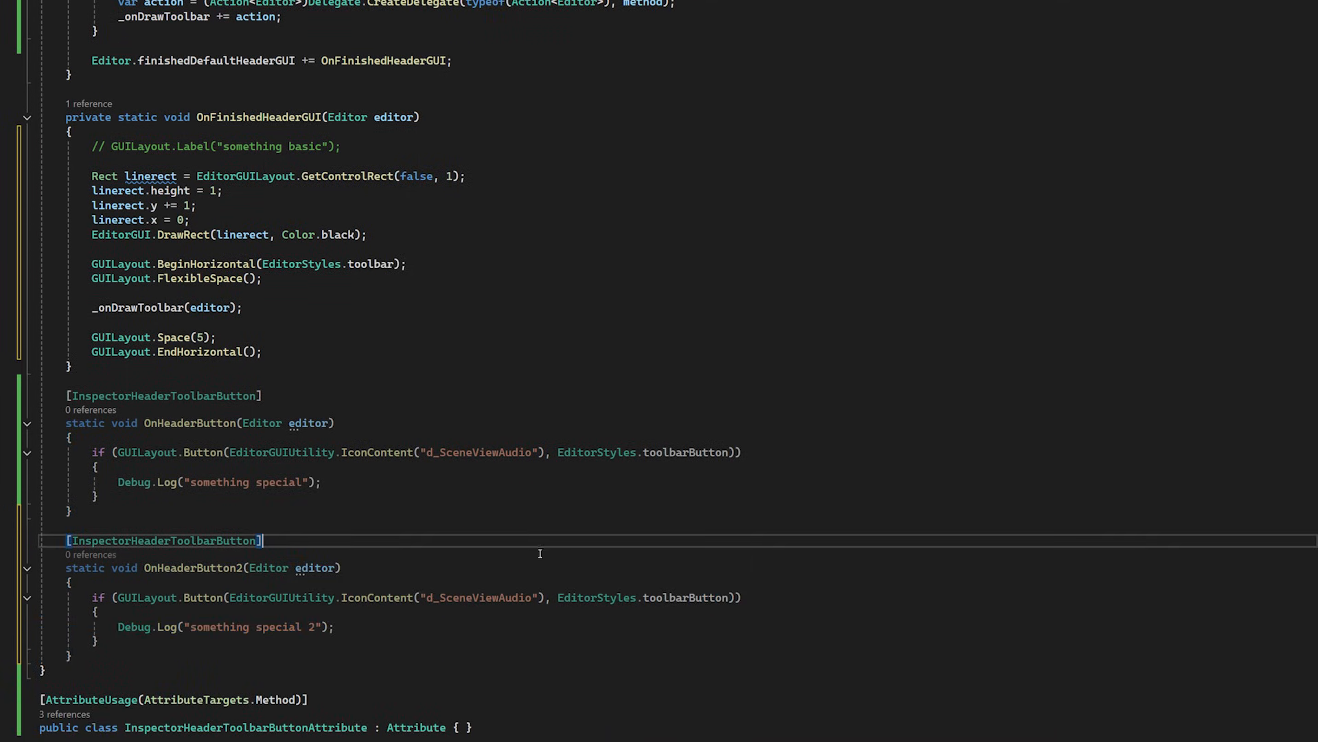
mouse_move(426, 633)
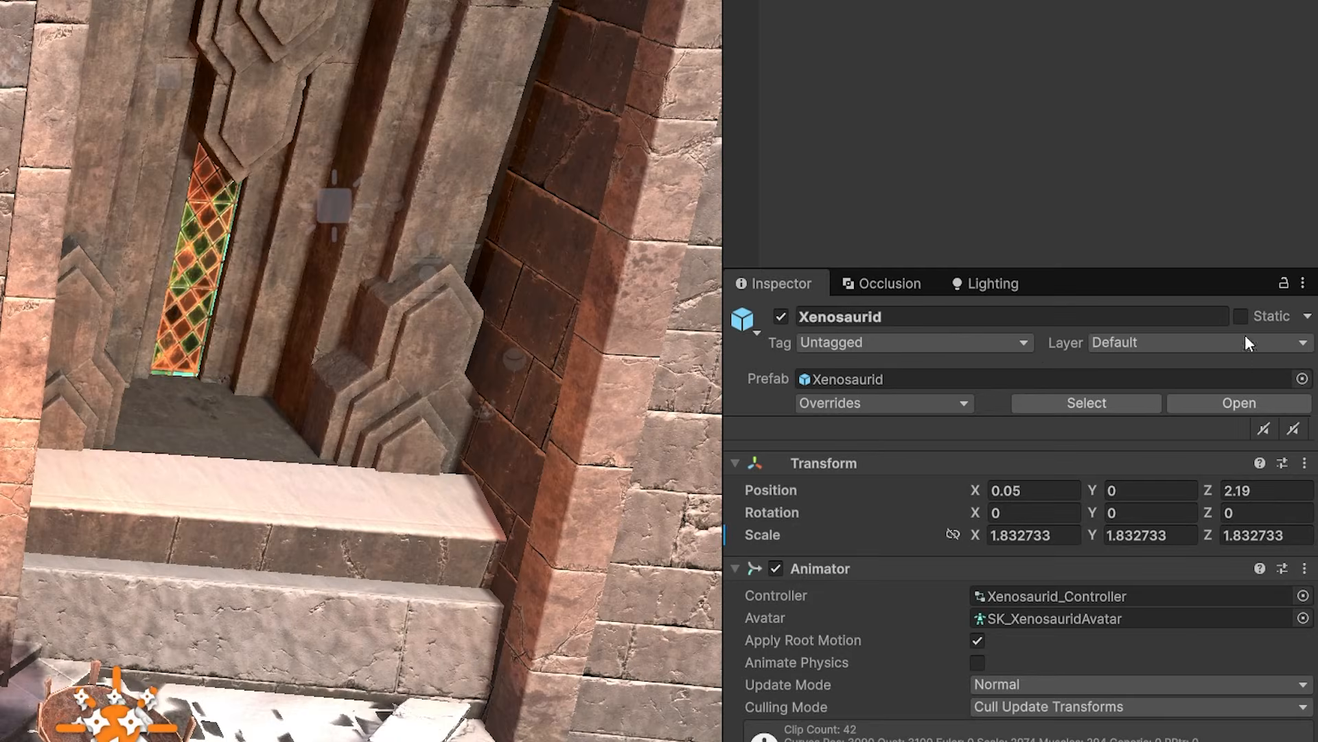
mouse_move(868, 441)
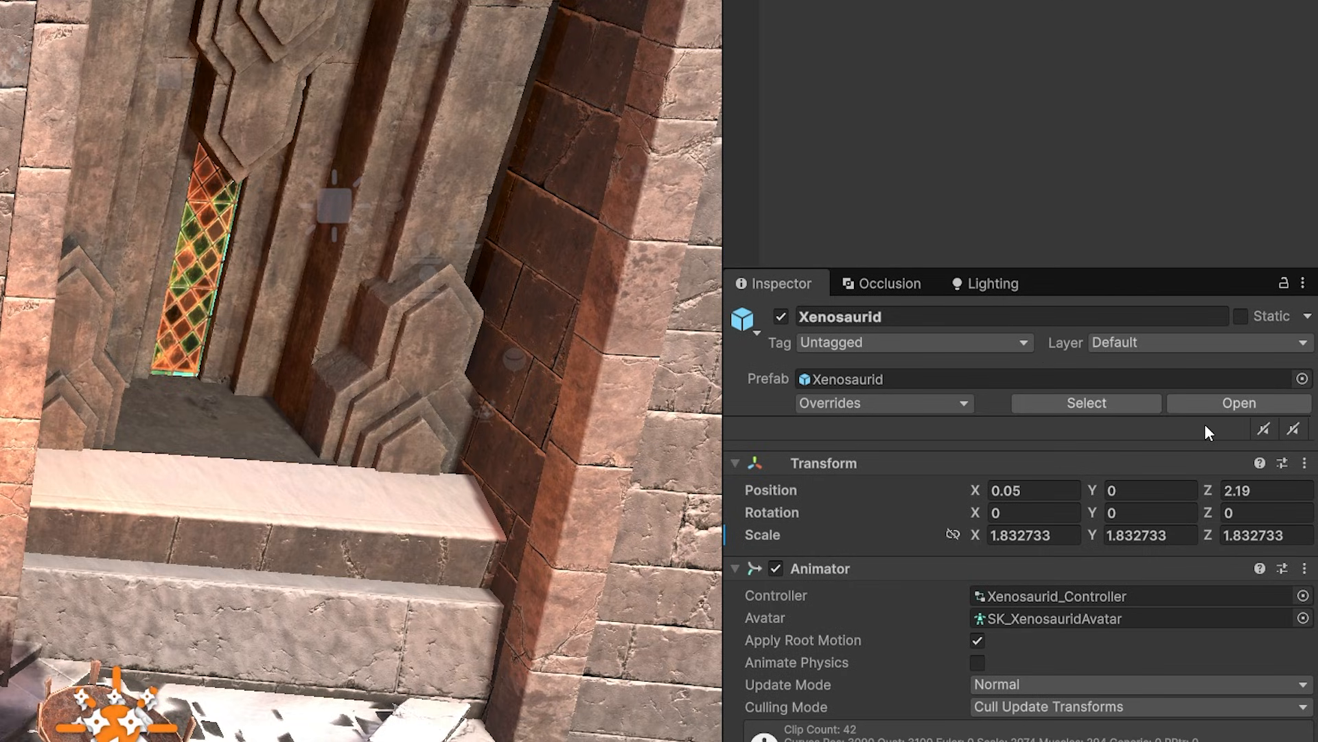
mouse_move(1265, 437)
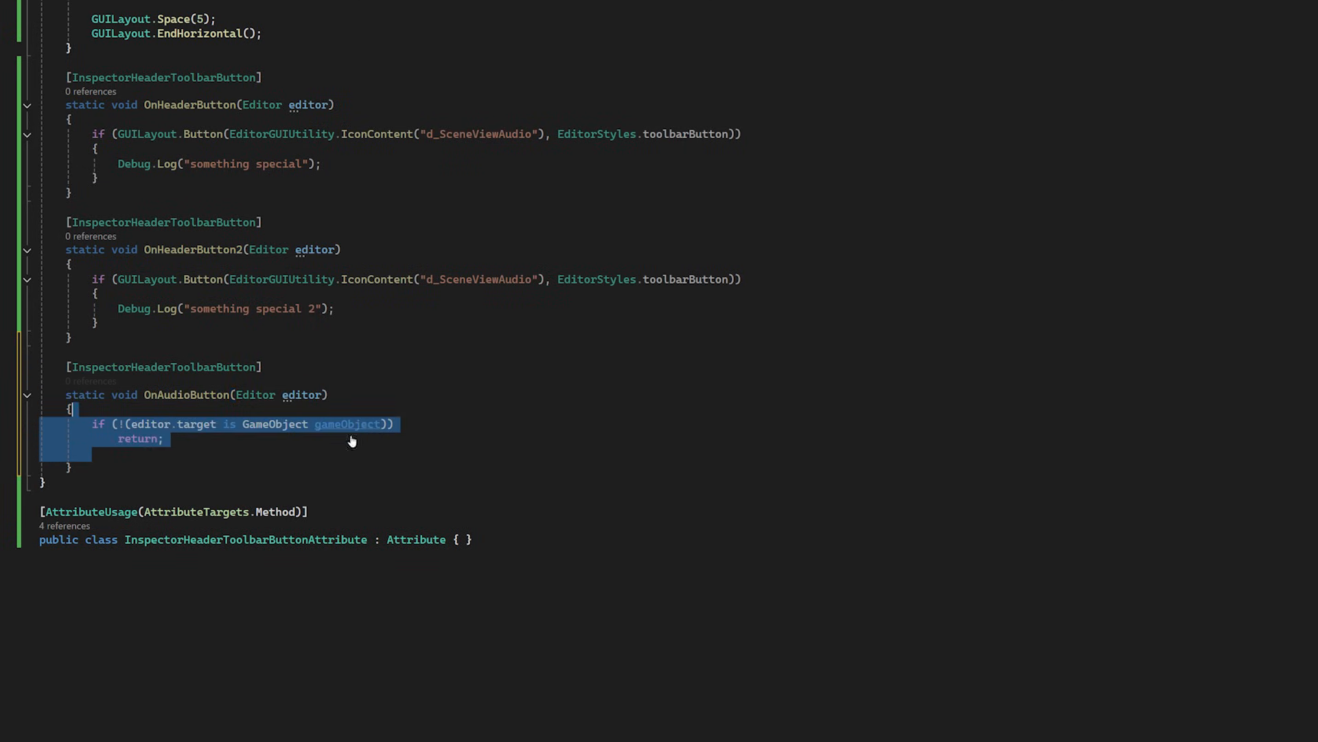
- Make OnAudioButton call audioSource.Play() and delete the second test button code
click(71, 409)
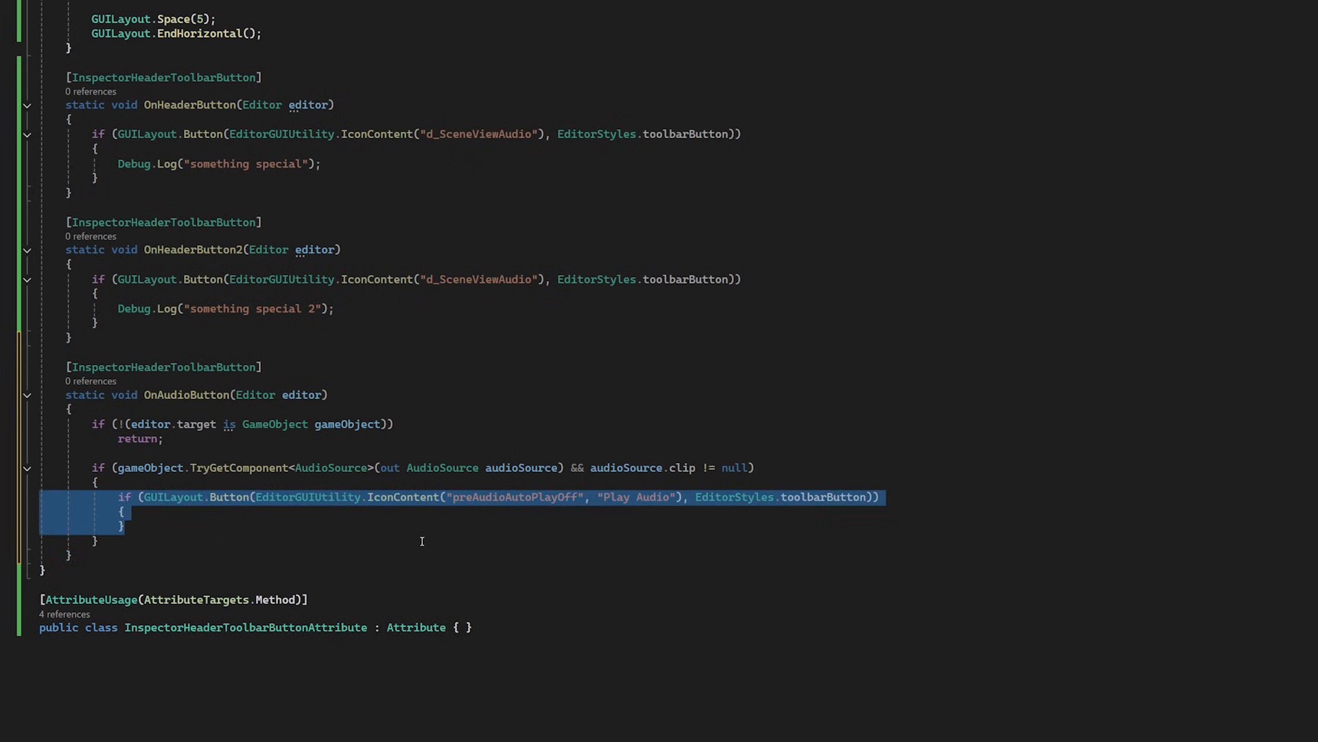
text(audioSource.Play();)
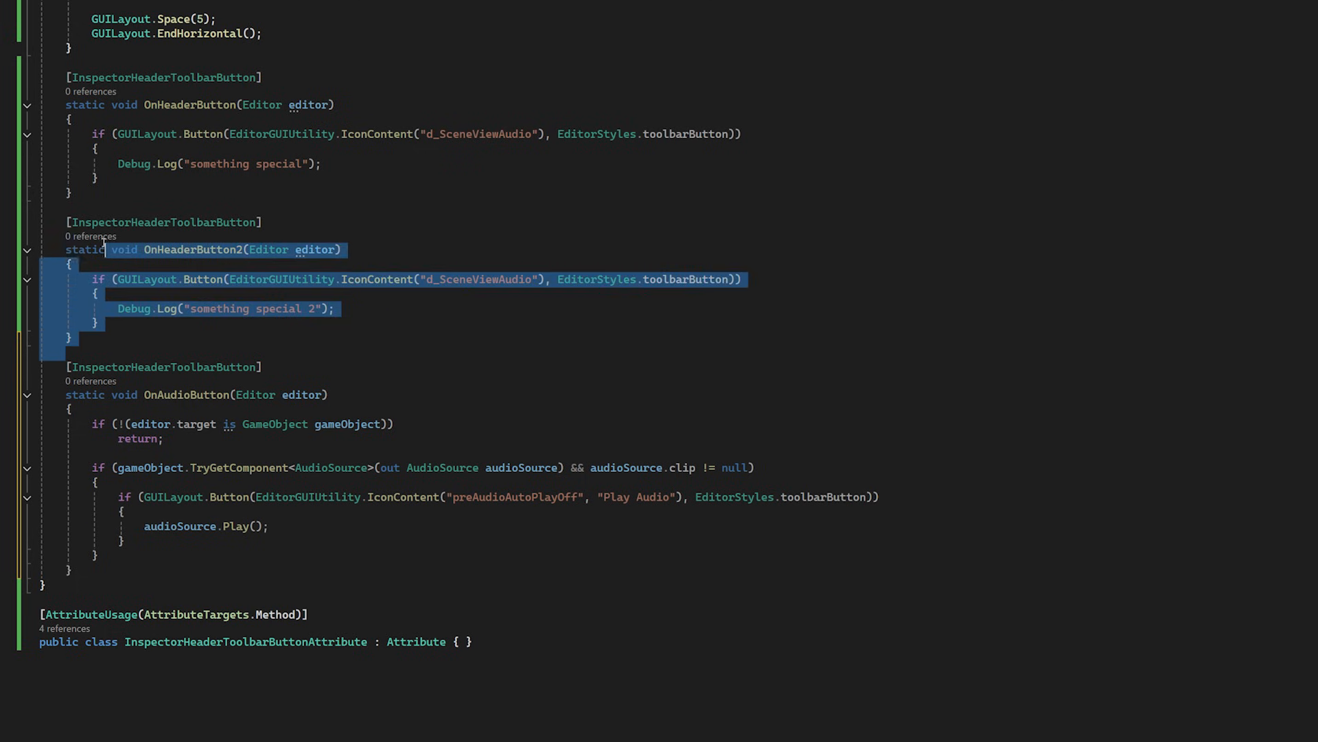
key(Delete)
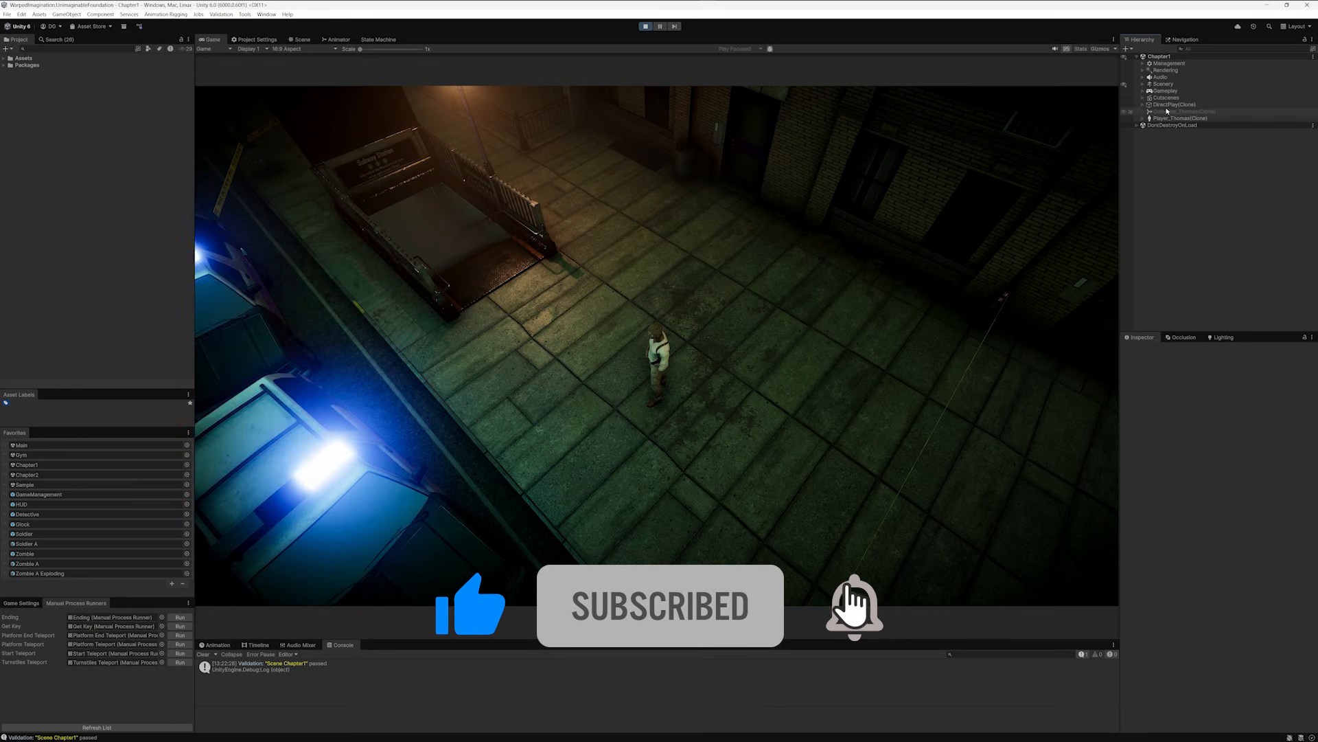
- Select TrainCutscene in the Hierarchy to inspect it
click(1177, 104)
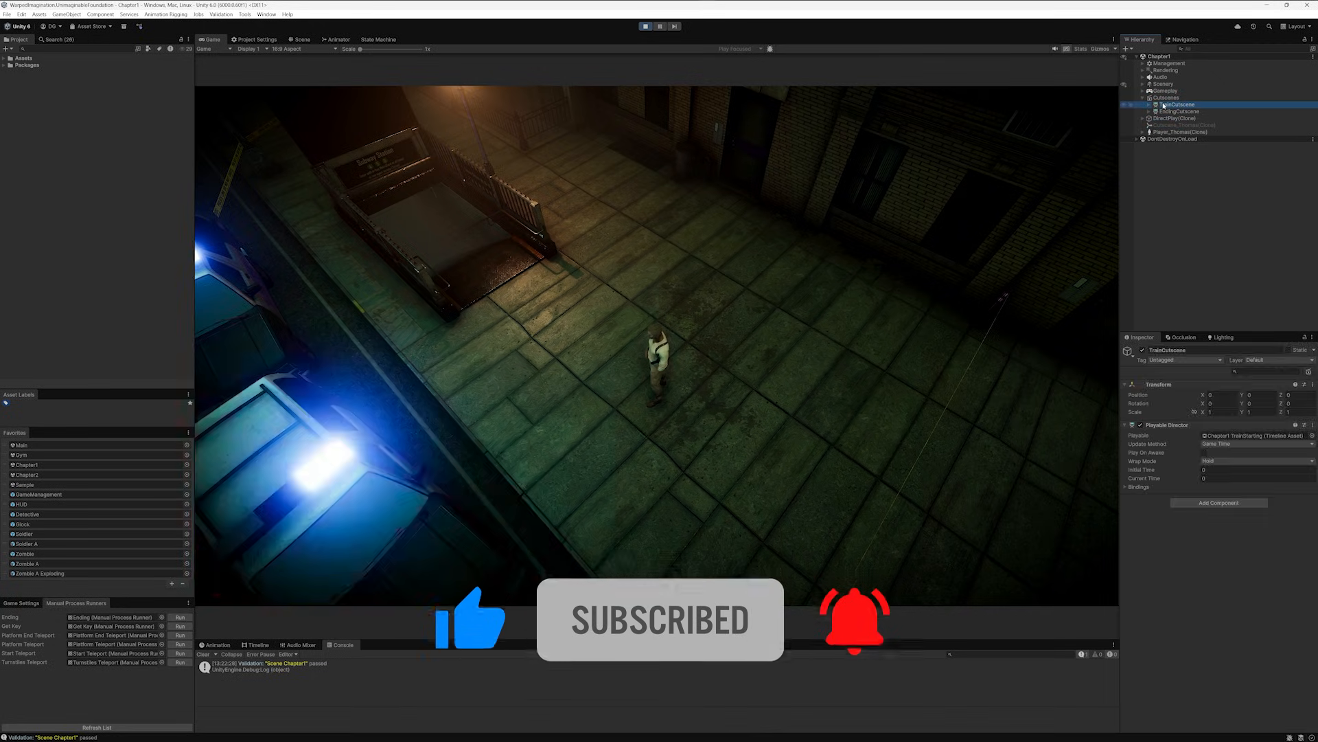